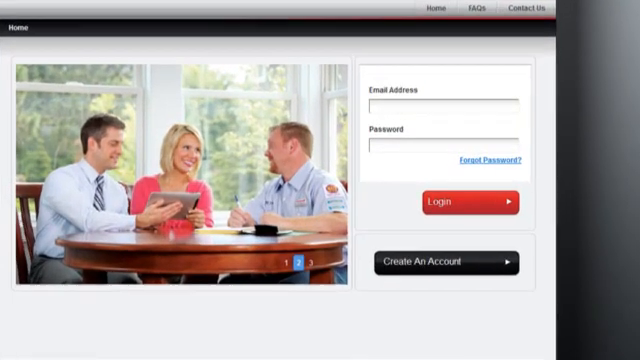
# Step: Start a new Total Connect Comfort registration via Create An Account
pyautogui.click(440, 264)
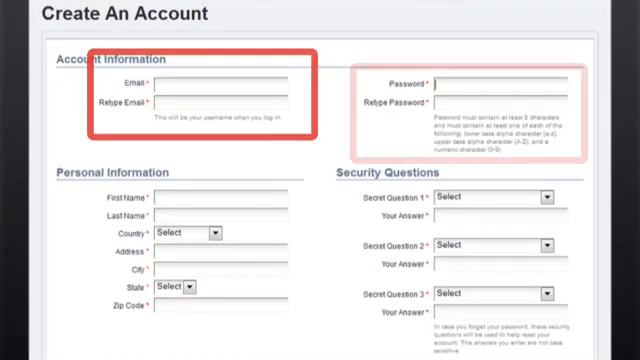